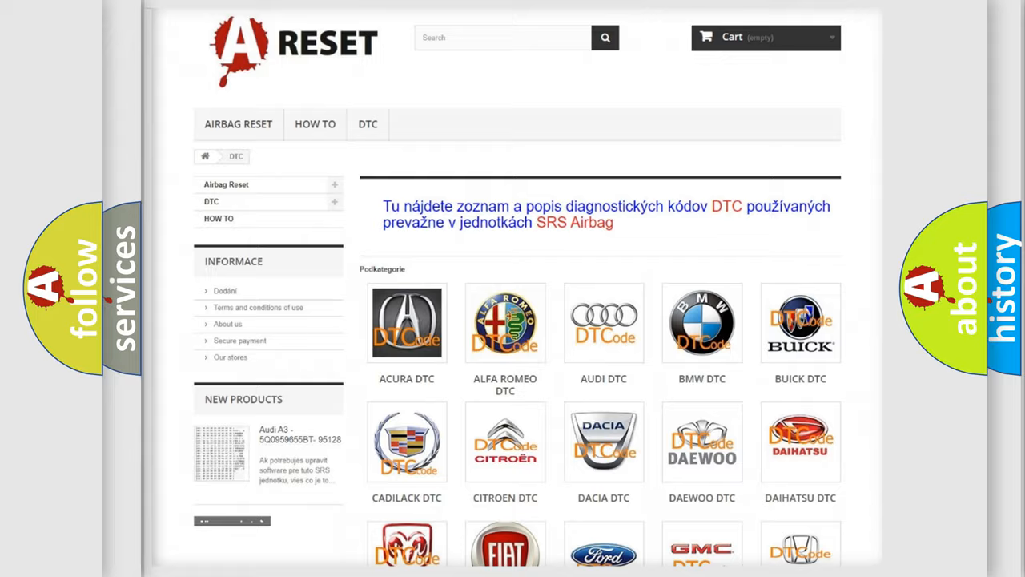
Step: Open the Fiat DTC subcategory and scroll through its grid of airbag diagnostic codes
scroll(down, 3)
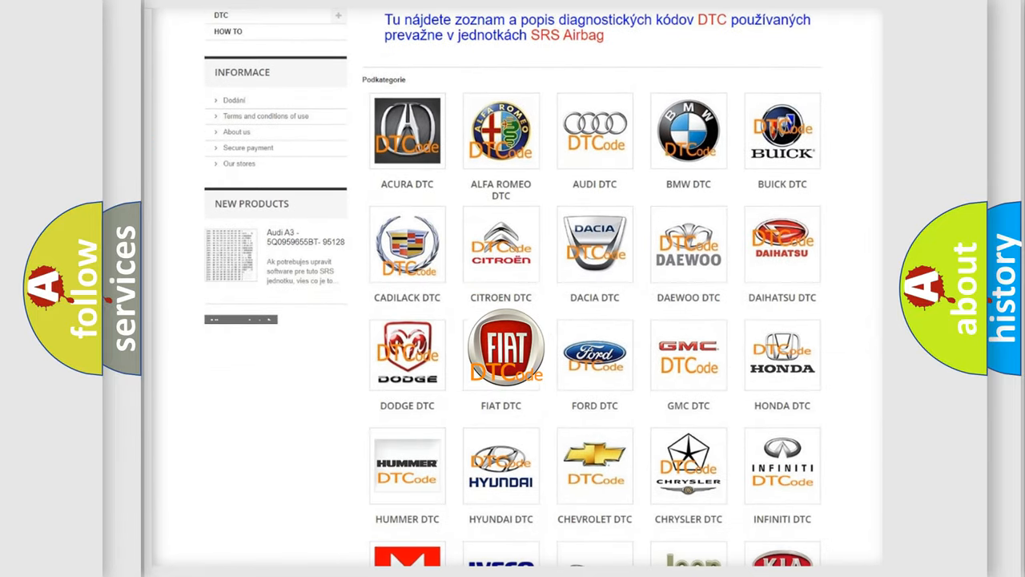
click(500, 349)
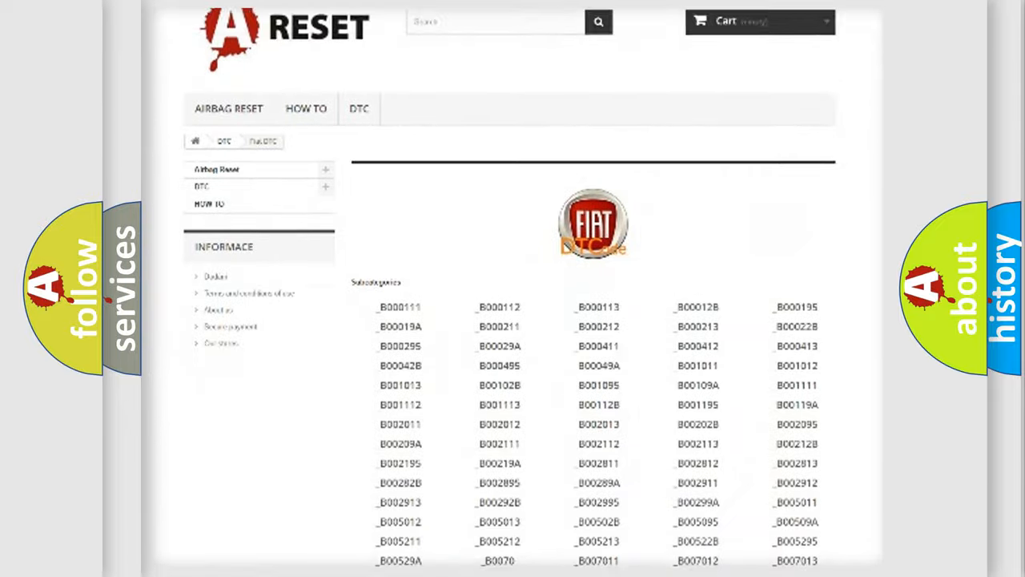
scroll(down, 3)
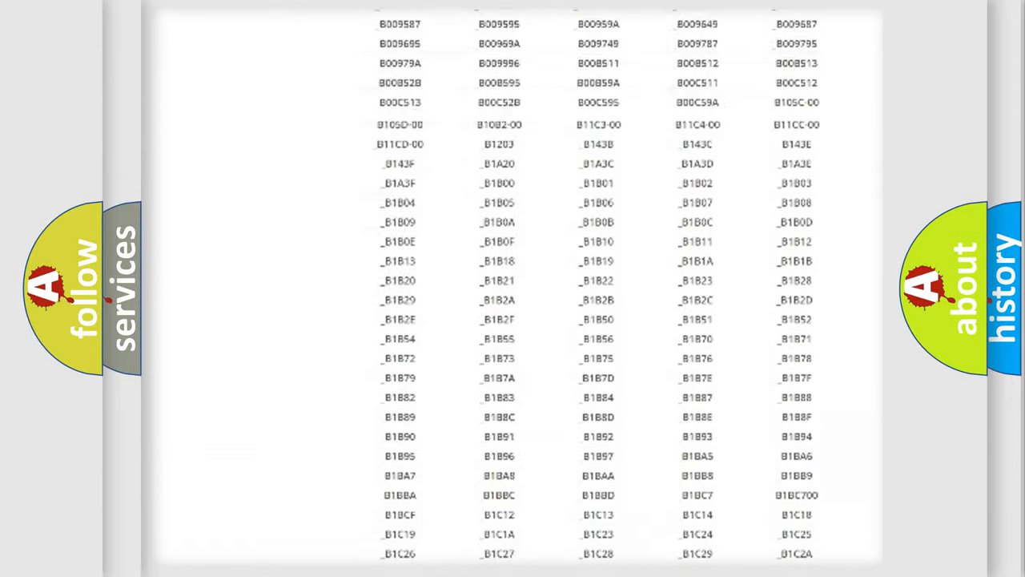